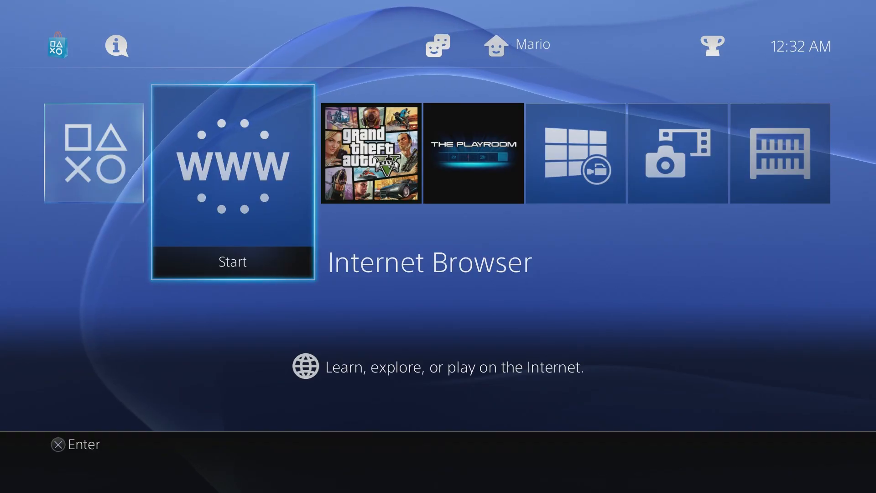
click(232, 164)
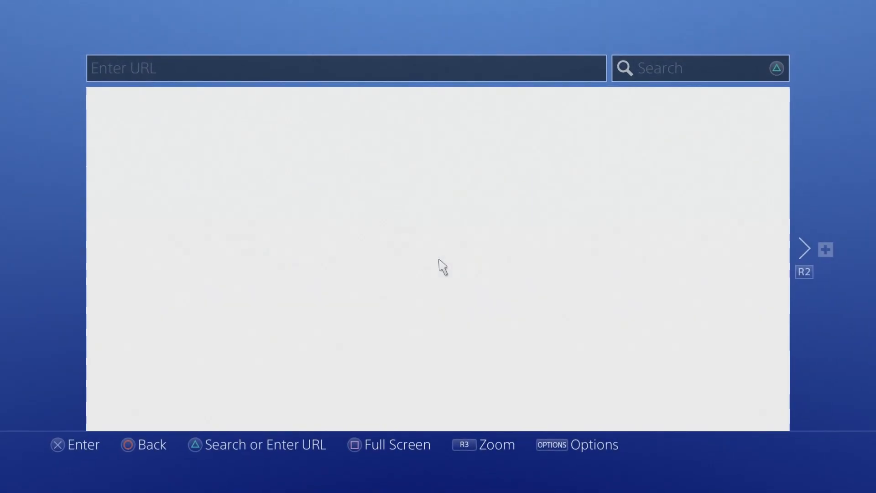
text(http://f-x.fr/PS4/)
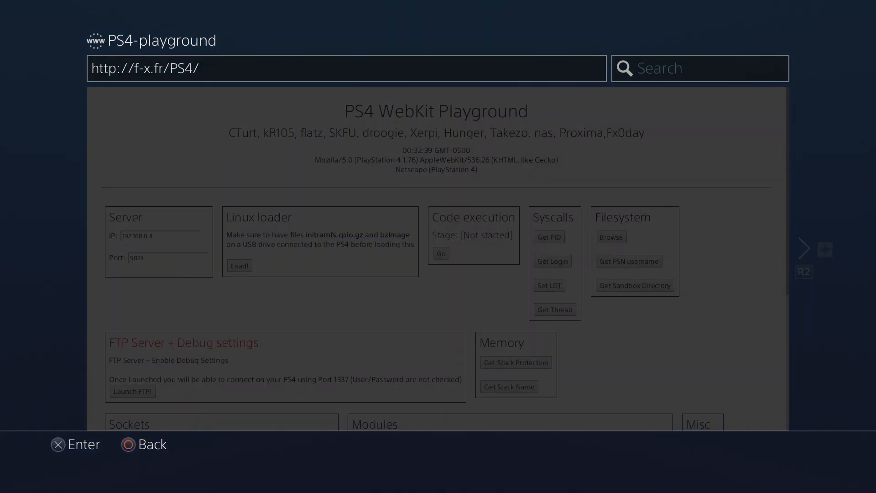
Run a Google search for F-x.Fr ps4, listing the PS4-playground site first.
click(701, 67)
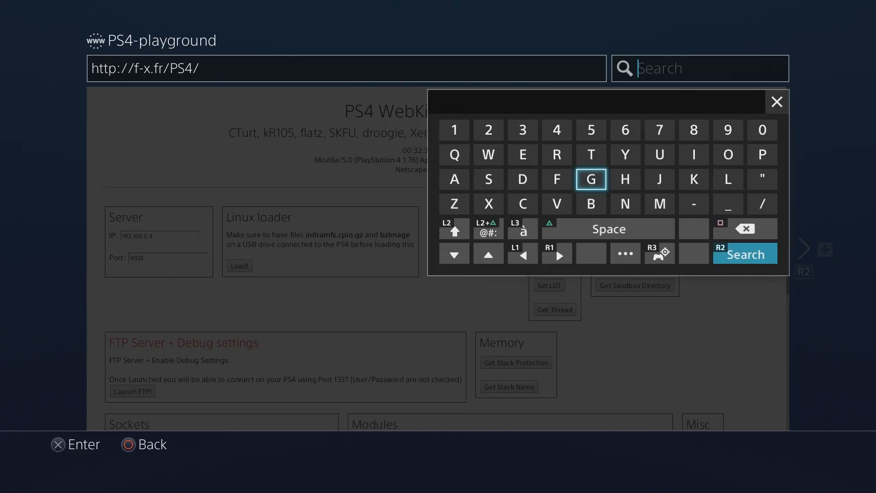
mouse_move(522, 179)
text(F-x.Fr p)
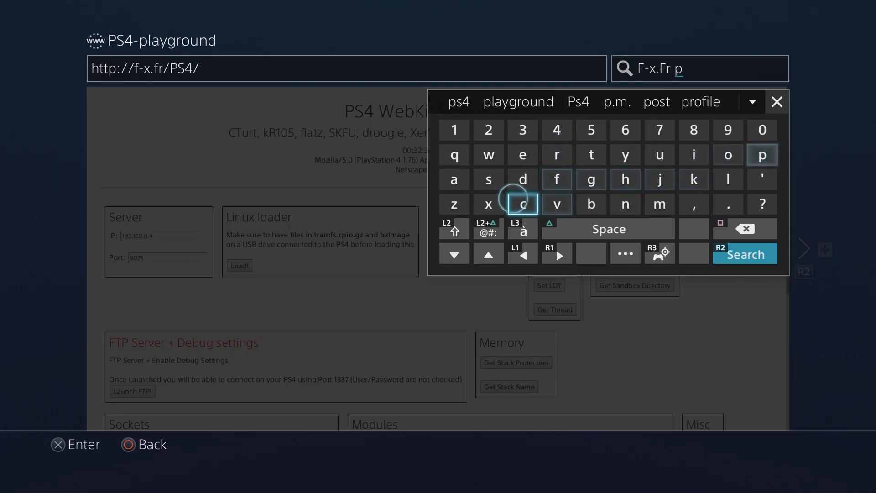
click(745, 254)
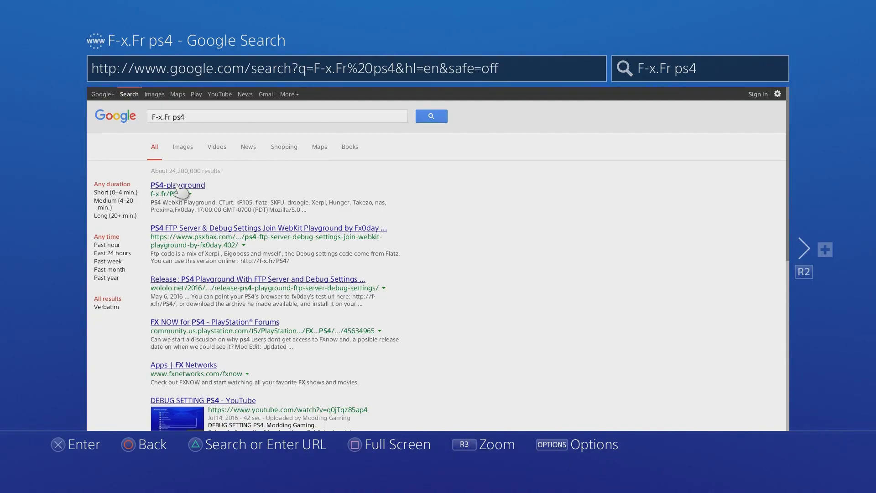
Load the PS4 WebKit Playground page from the PS4-playground search result.
click(177, 185)
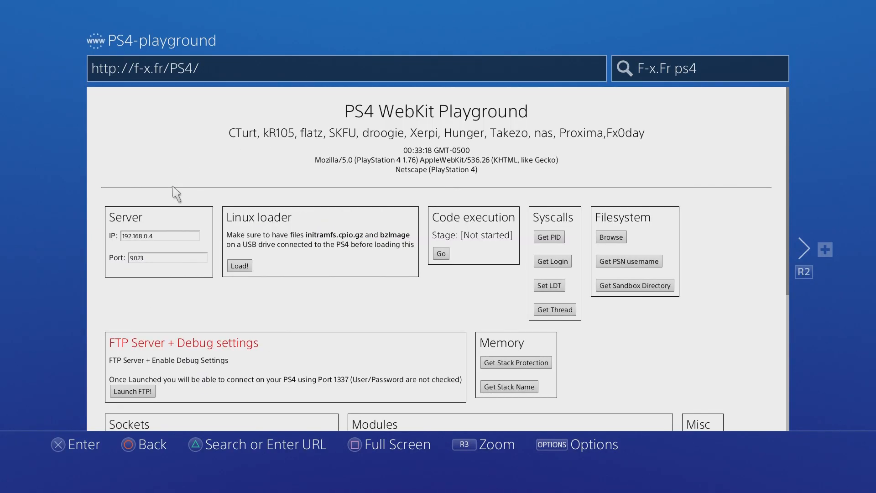
mouse_move(272, 229)
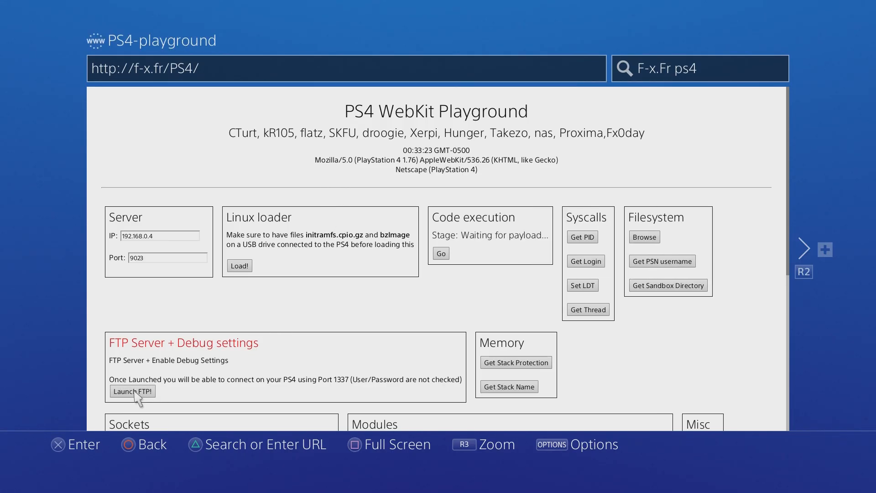
mouse_move(318, 285)
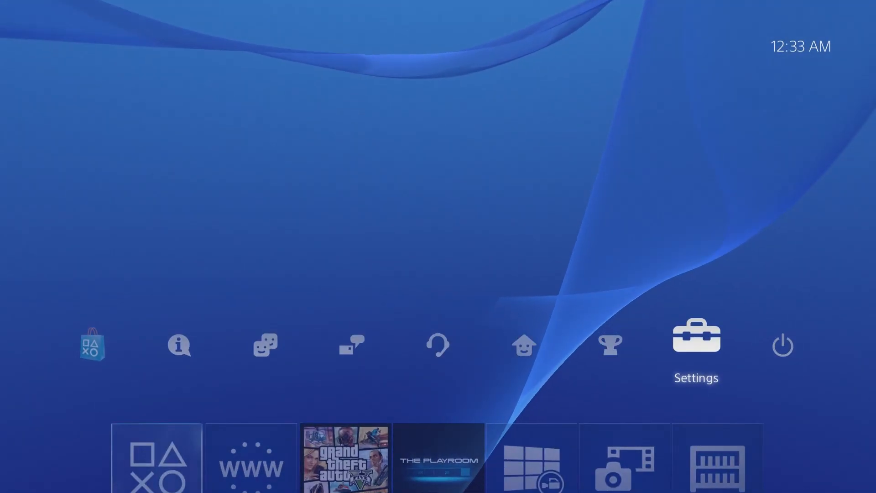
Enter ★Debug Settings from system Settings to reach License Activation for MPEG-2.
click(696, 343)
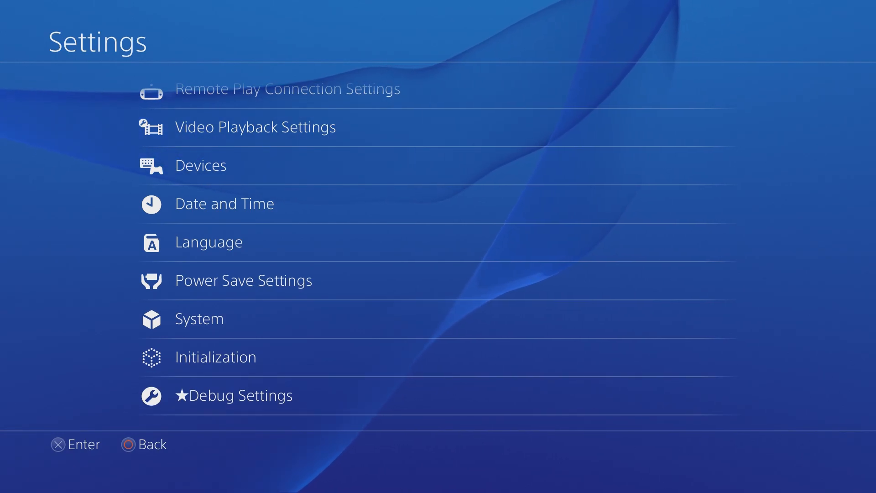
click(235, 395)
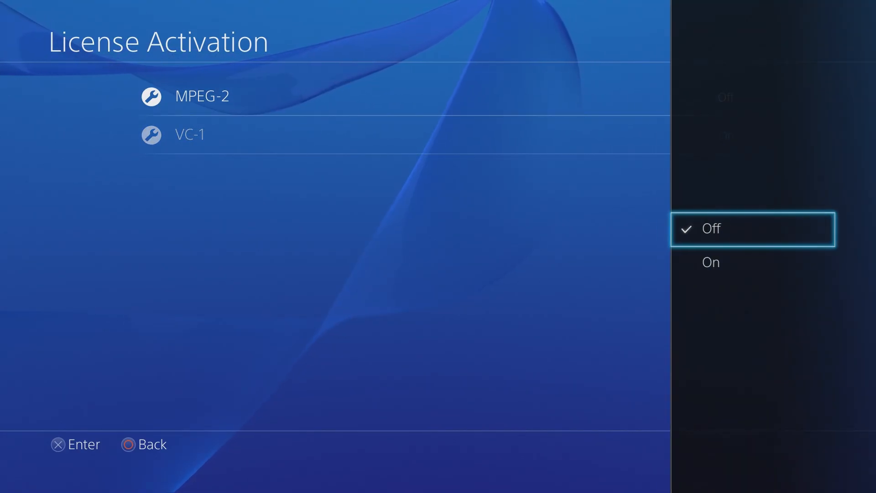
Attempt the MPEG-2 license change and dismiss the CE-30129-5 error, returning to Debug Settings.
click(710, 262)
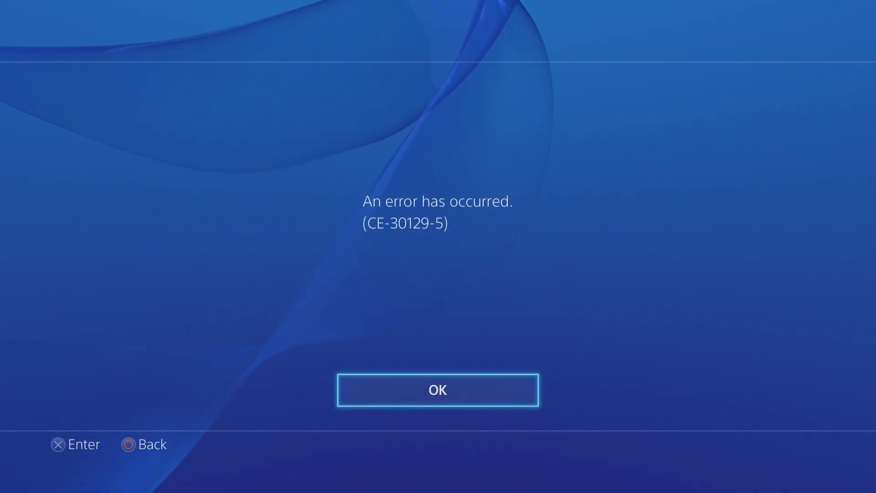
click(438, 390)
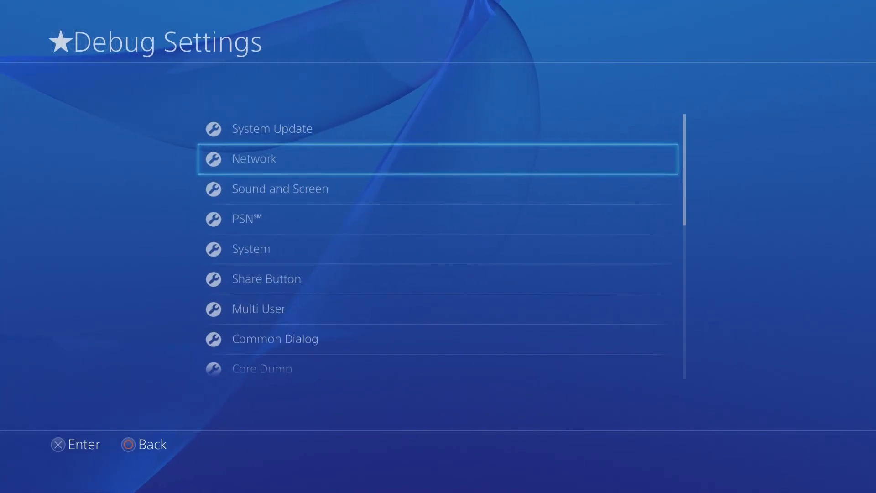
click(245, 219)
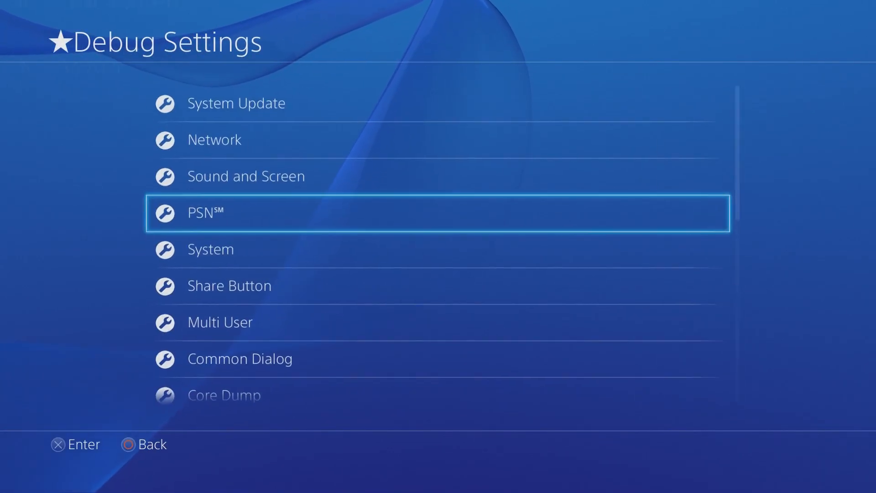
scroll(down, 3)
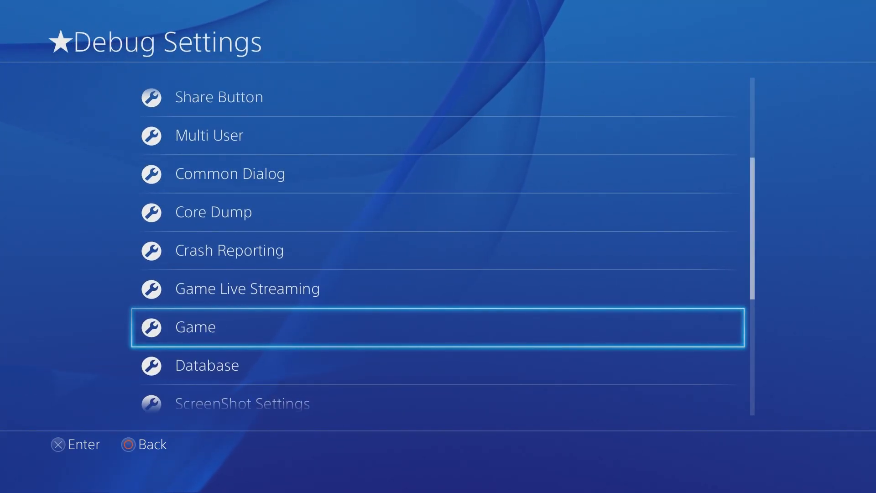
scroll(down, 3)
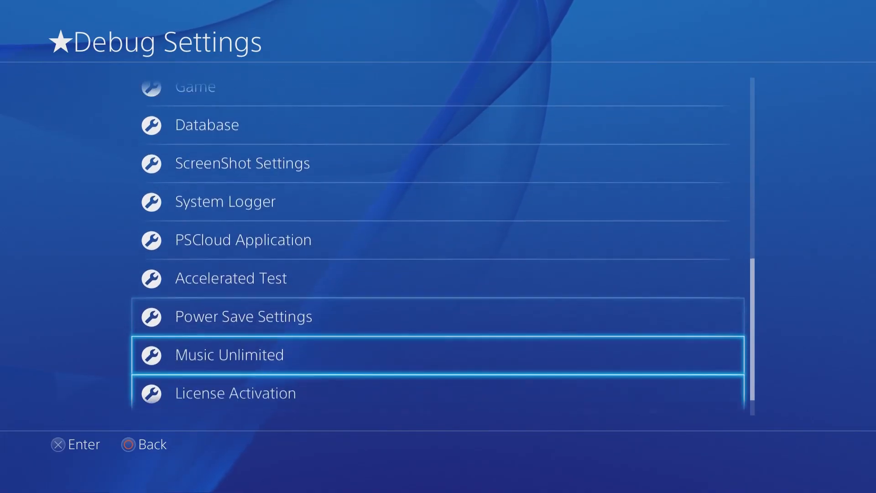